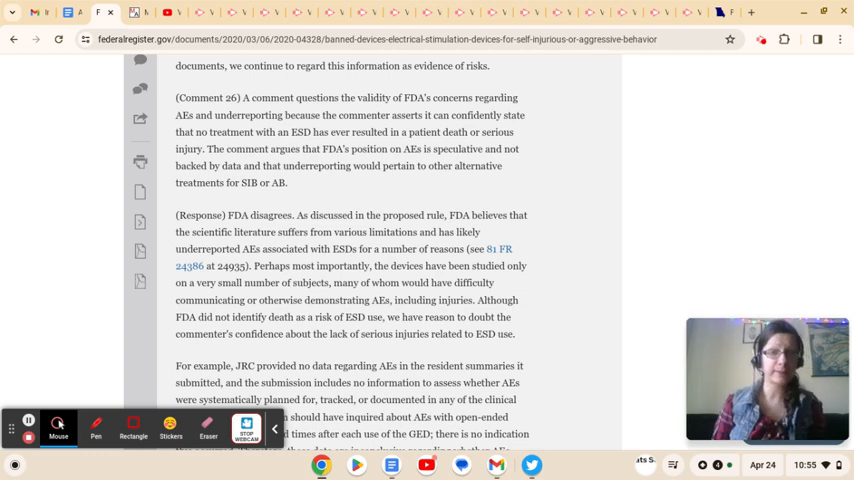
pyautogui.scroll(-3)
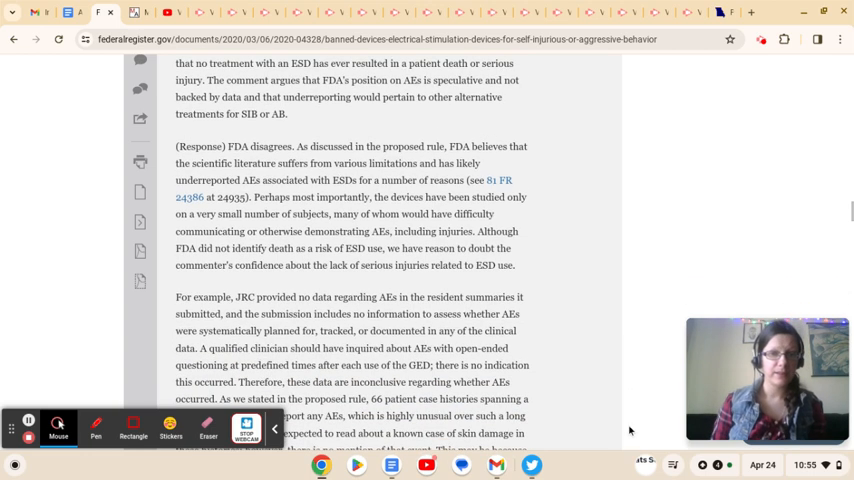